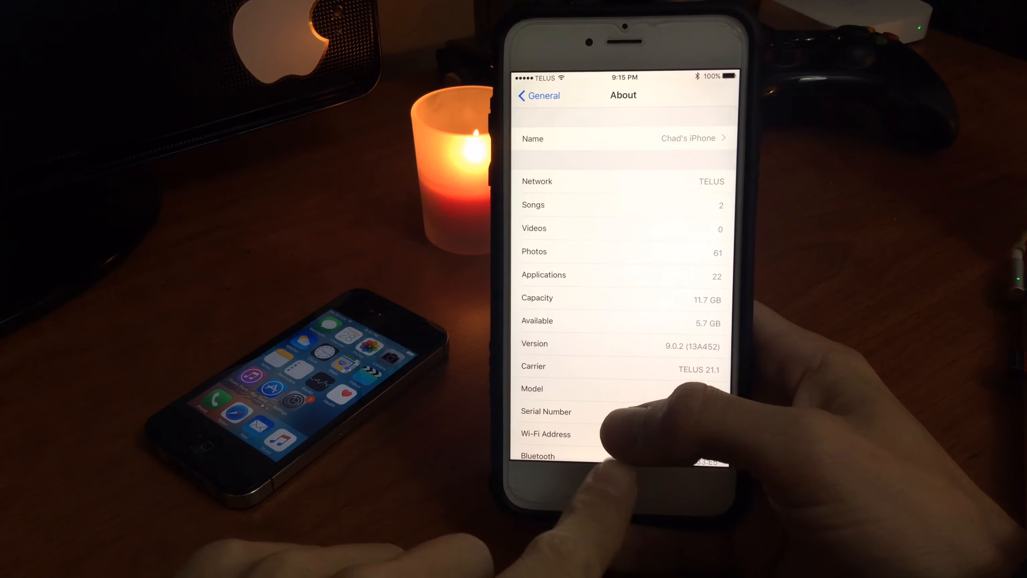
Return from the About page showing iOS 9.0.2 to the home screen.
{"action": "key", "text": "home"}
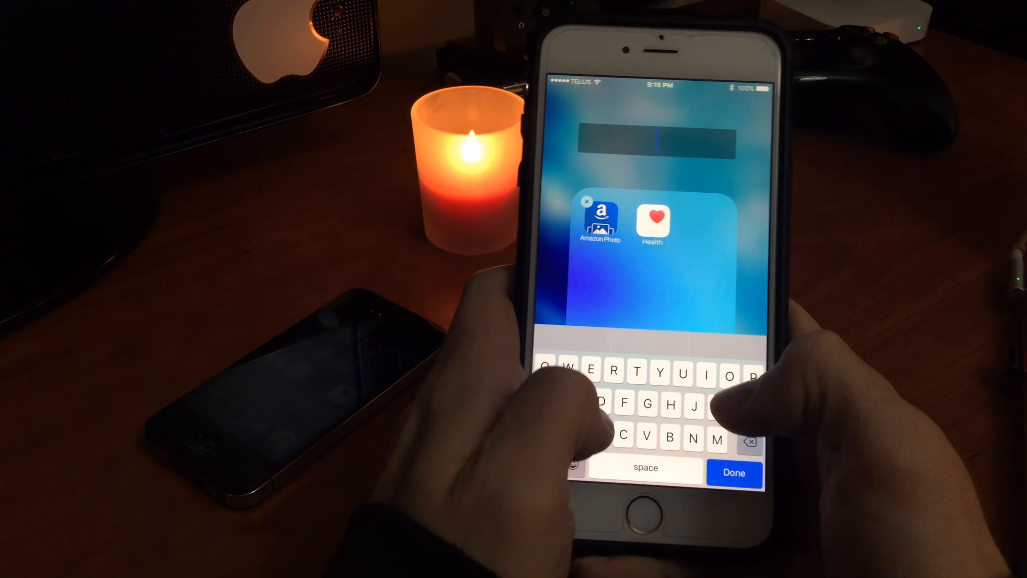
Name the folder 'Disappear' using the suggestion for 'Diss' and confirm.
{"action": "type", "text": "Dissapes"}
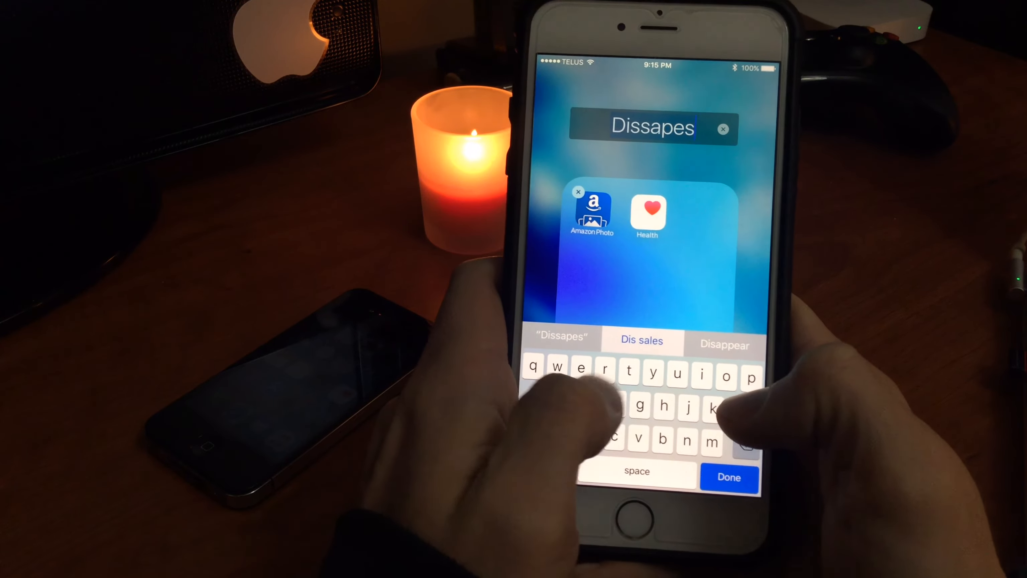
{"action": "left_click", "coordinate": [725, 345]}
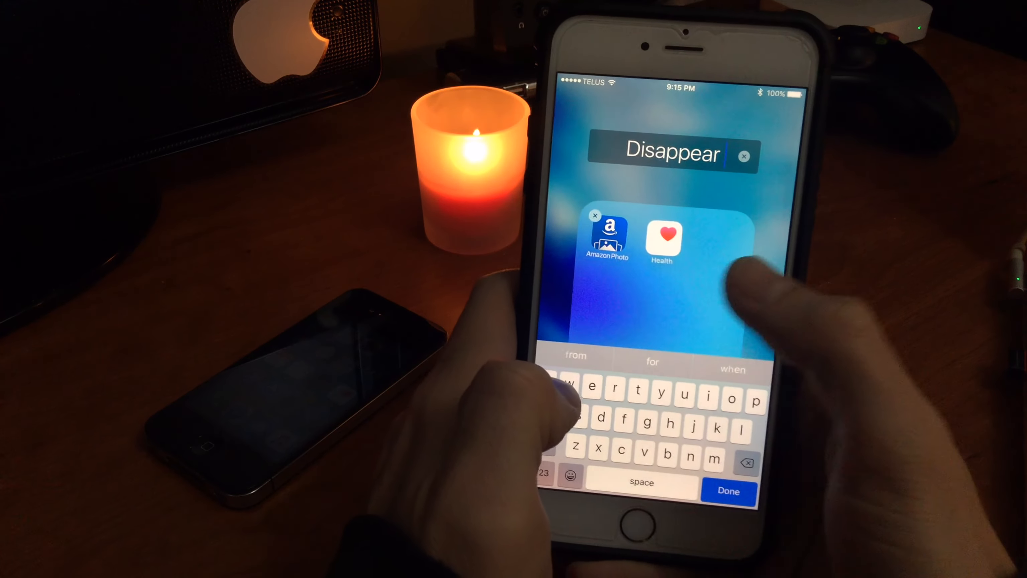
{"action": "left_click", "coordinate": [729, 491]}
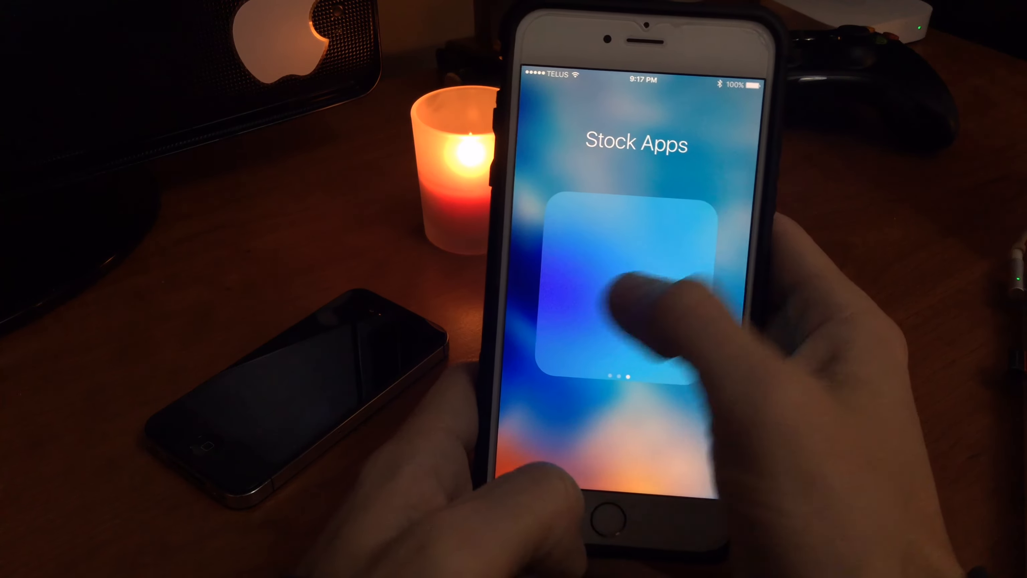
Close the Stock Apps folder before switching to the second iPhone.
{"action": "left_click", "coordinate": [629, 282]}
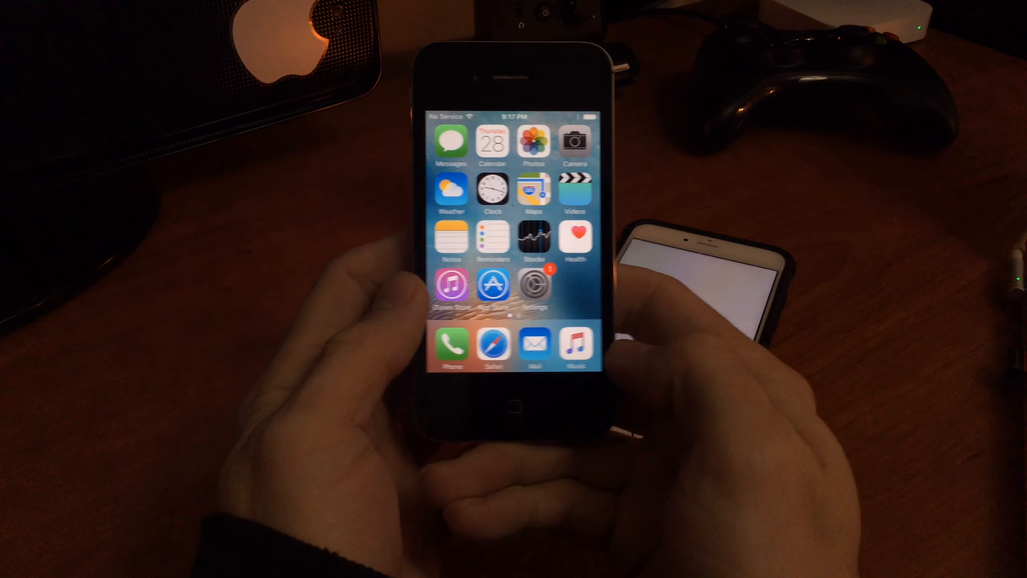
Verify iOS 9.2 under About and the downloaded 9.2.1 under Software Update, then go home.
{"action": "left_click", "coordinate": [533, 285]}
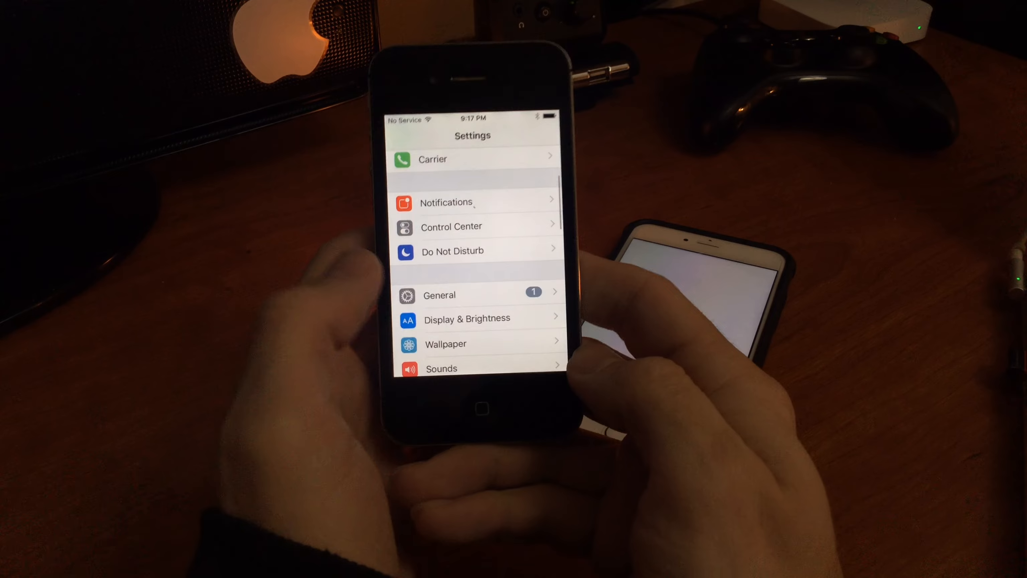
{"action": "left_click", "coordinate": [439, 295]}
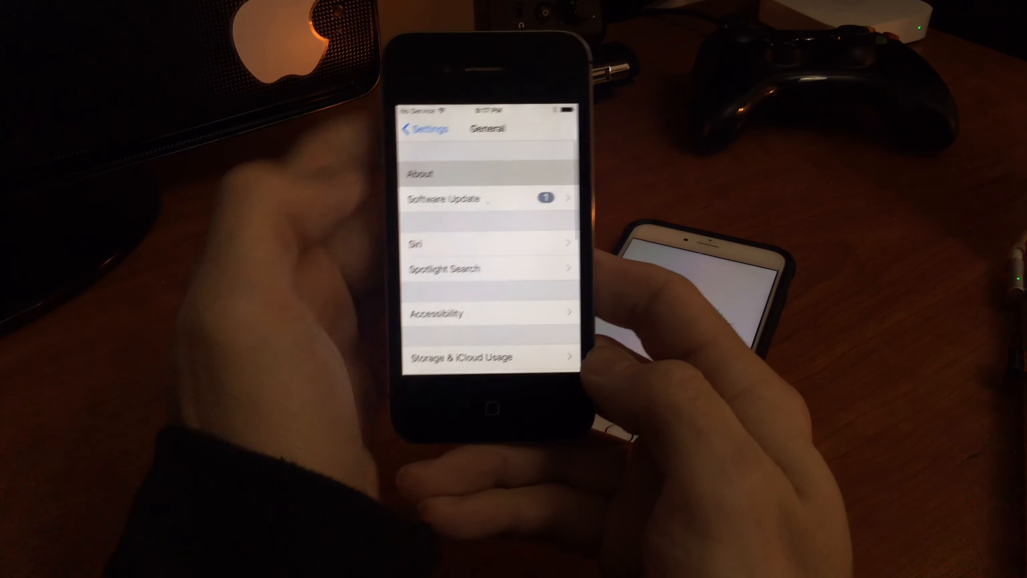
{"action": "left_click", "coordinate": [421, 173]}
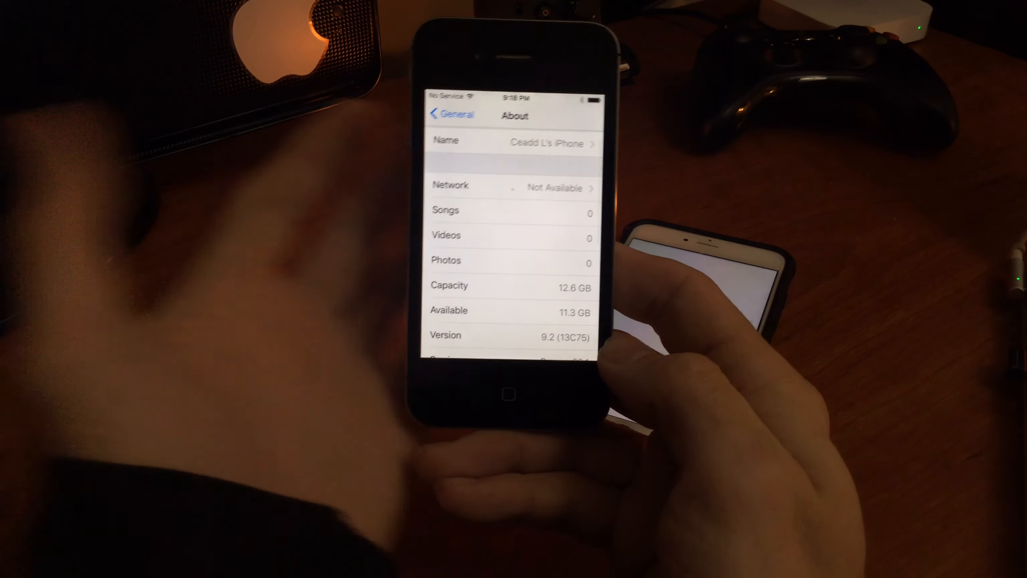
{"action": "left_click", "coordinate": [451, 114]}
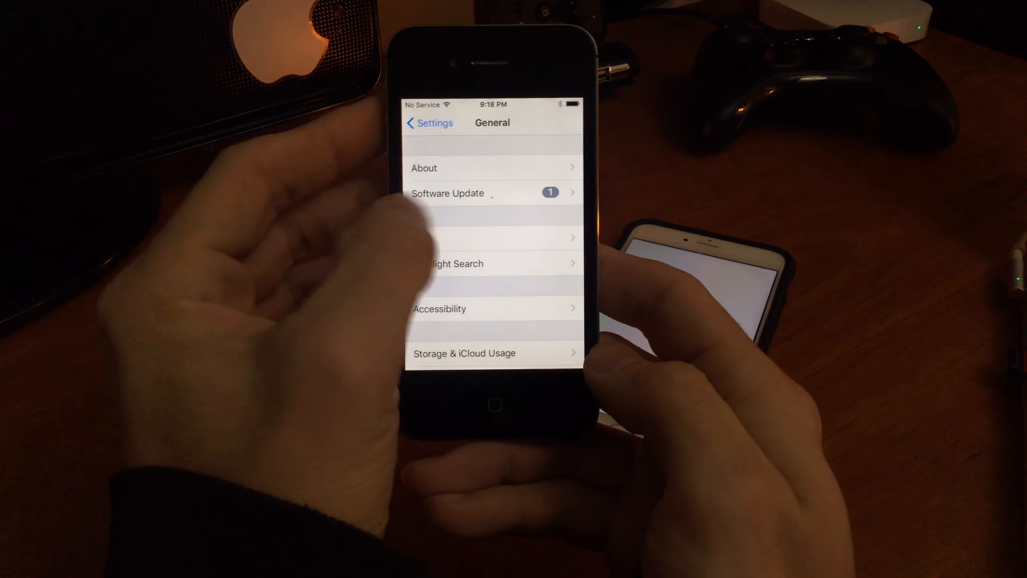
{"action": "left_click", "coordinate": [491, 192]}
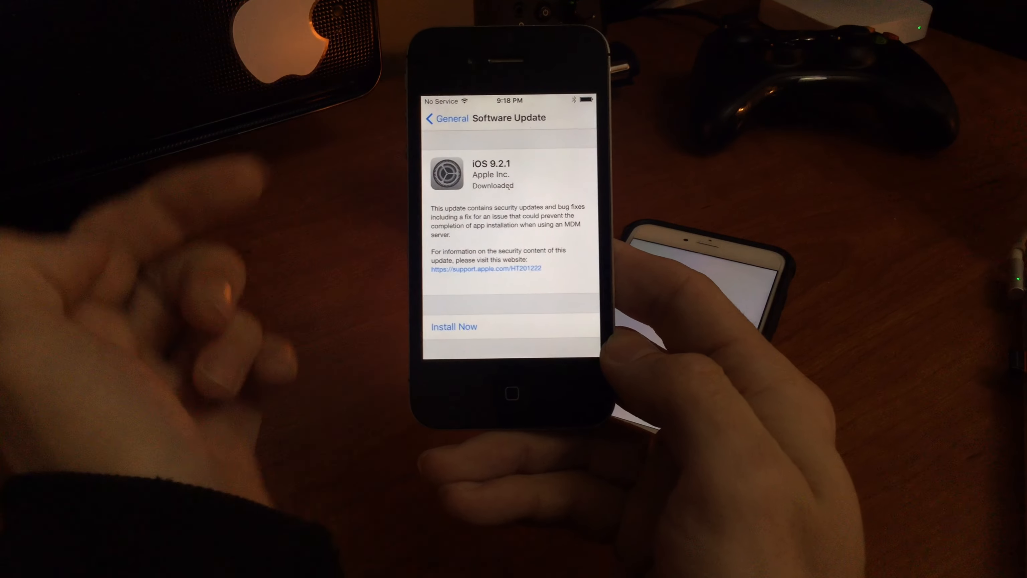
{"action": "left_click", "coordinate": [445, 117]}
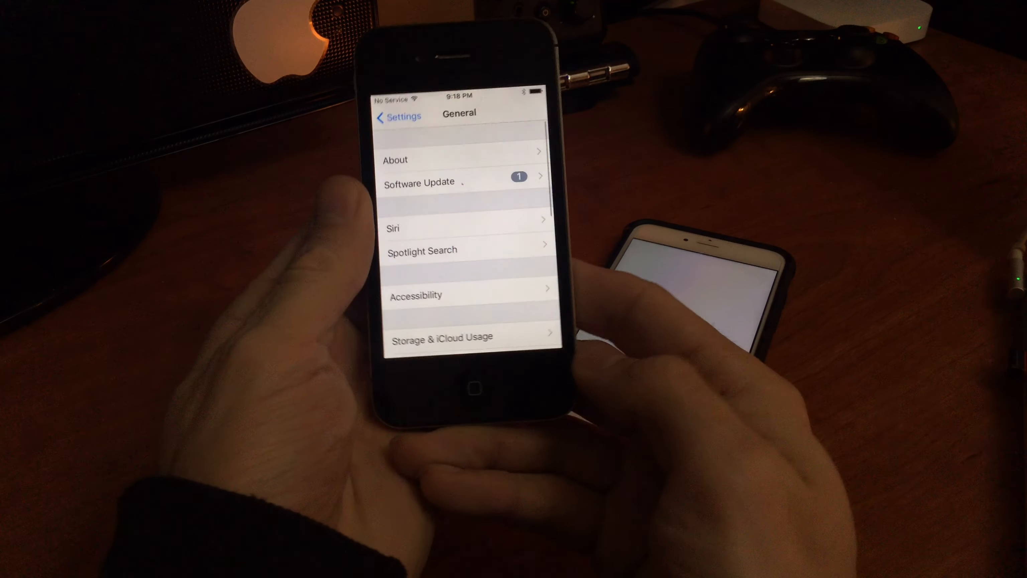
{"action": "left_click", "coordinate": [477, 395]}
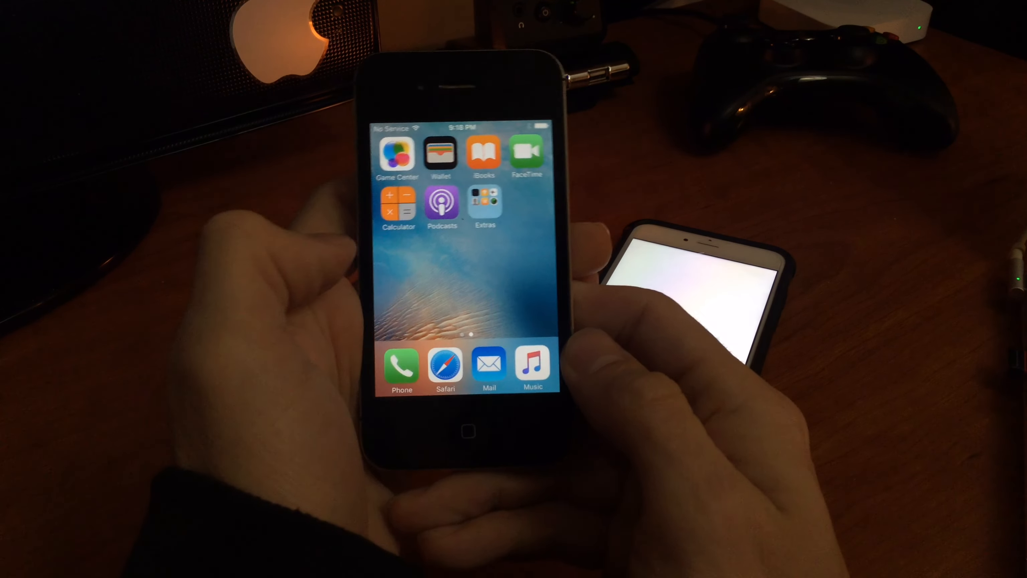
Return to the first home screen page with Stocks, Health and Settings.
{"action": "left_click", "coordinate": [484, 202]}
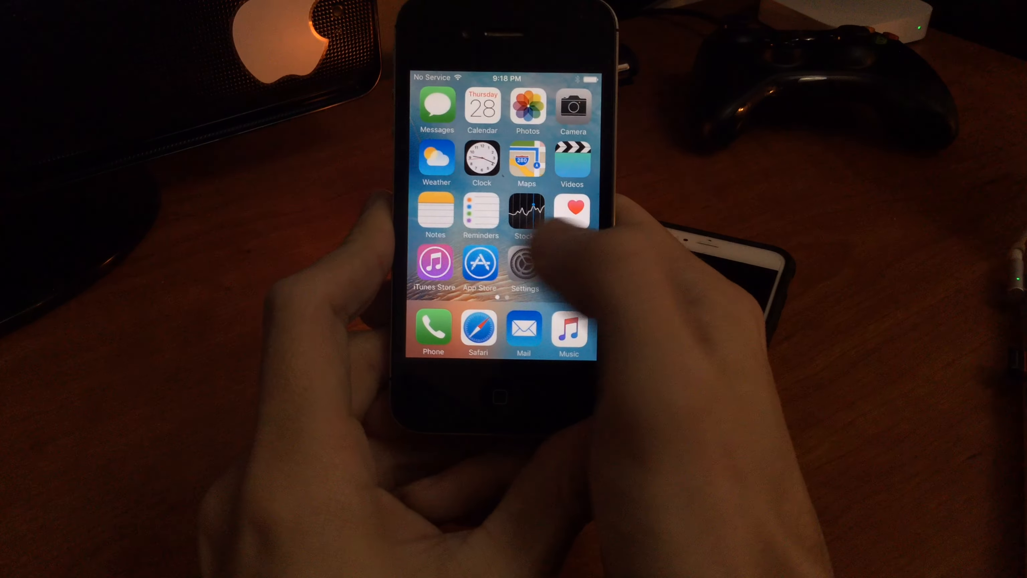
Drag an app onto another page of the Extras folder so it vanishes from the home screen.
{"action": "scroll", "scroll_direction": "left", "scroll_amount": 3}
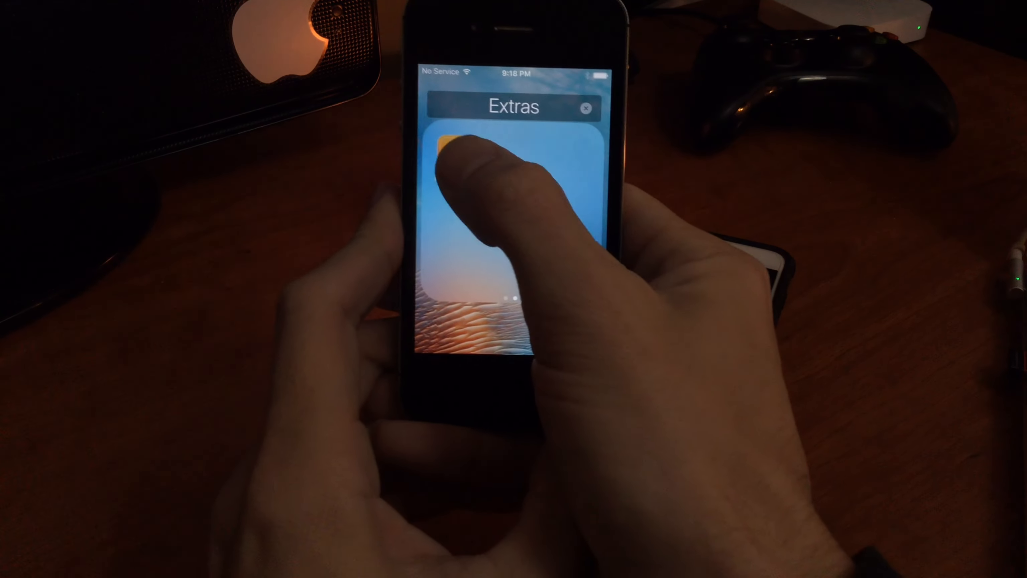
{"action": "left_click_drag", "start_coordinate": [459, 151], "coordinate": [583, 203]}
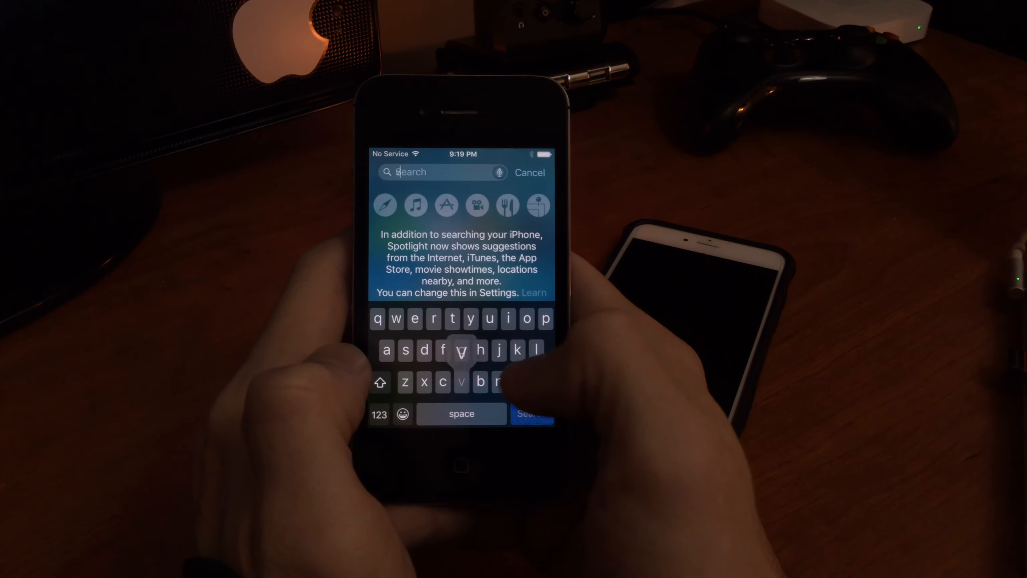
Search Spotlight for 'voi' to find Voice Memos in Extras, then try further search terms.
{"action": "type", "text": "voic"}
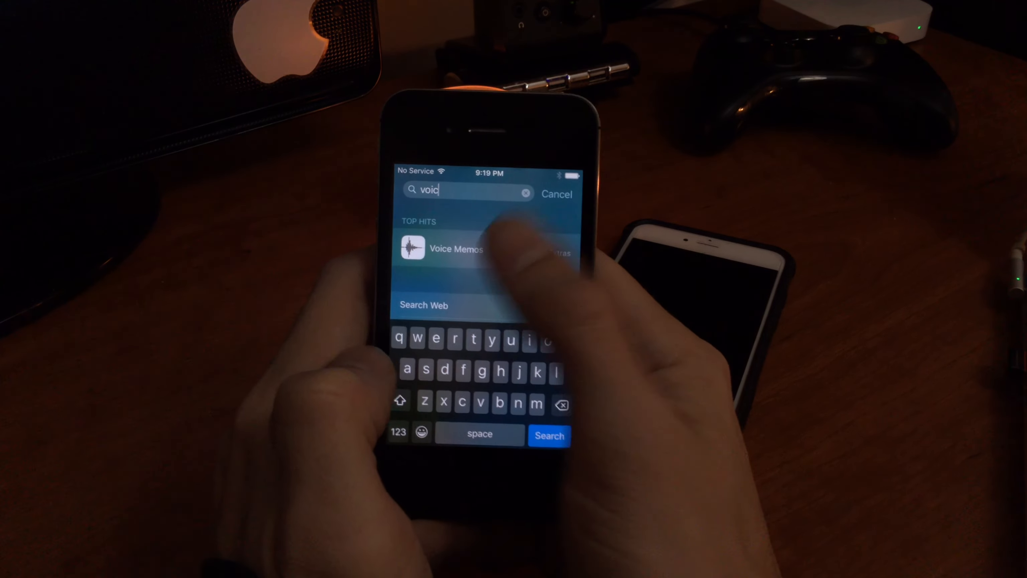
{"action": "left_click", "coordinate": [455, 249]}
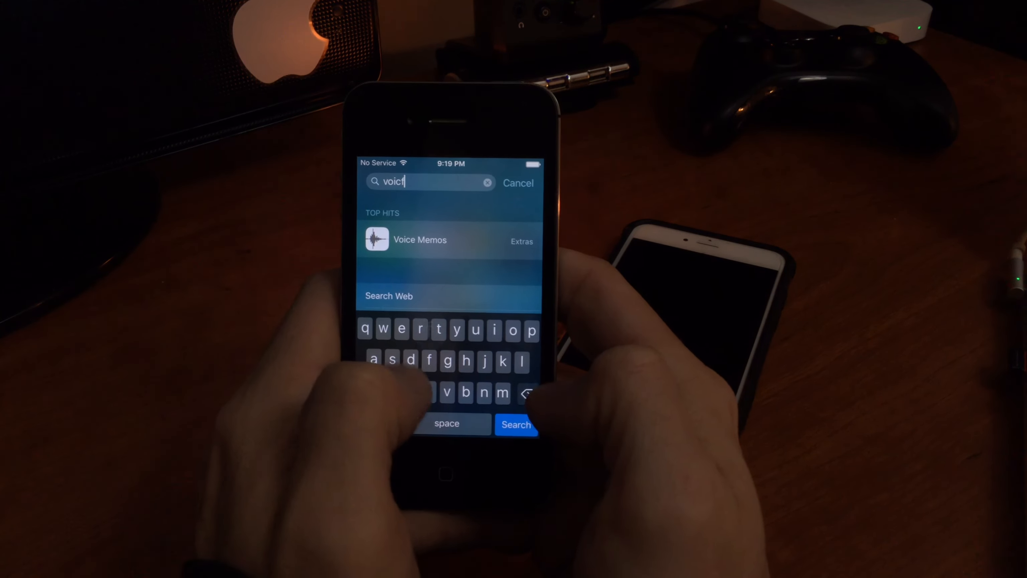
{"action": "type", "text": "in"}
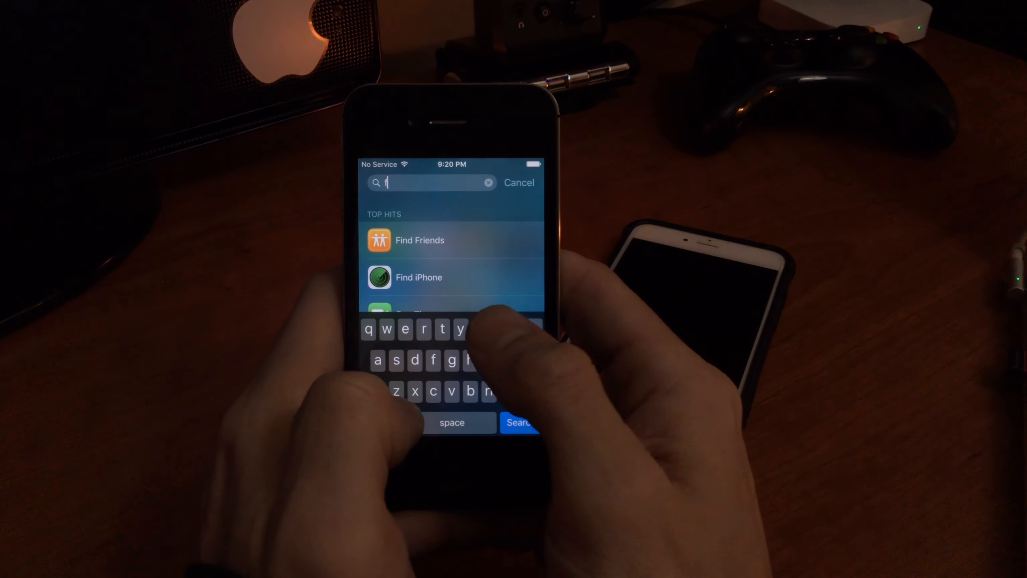
{"action": "type", "text": "i"}
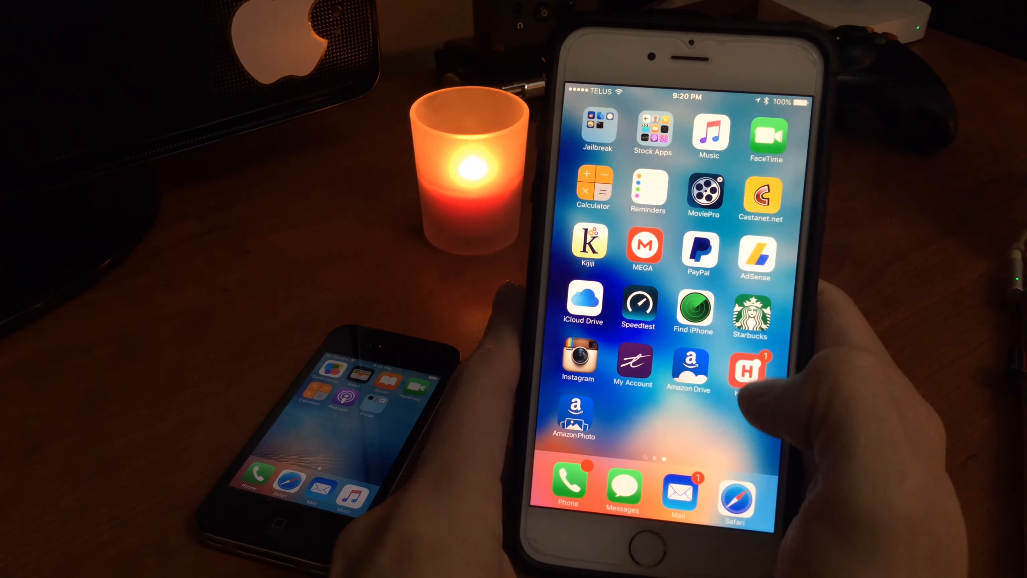
Swipe to the home screen page showing the restored Clock, Health, Watch and Settings apps.
{"action": "scroll", "scroll_direction": "left", "scroll_amount": 3}
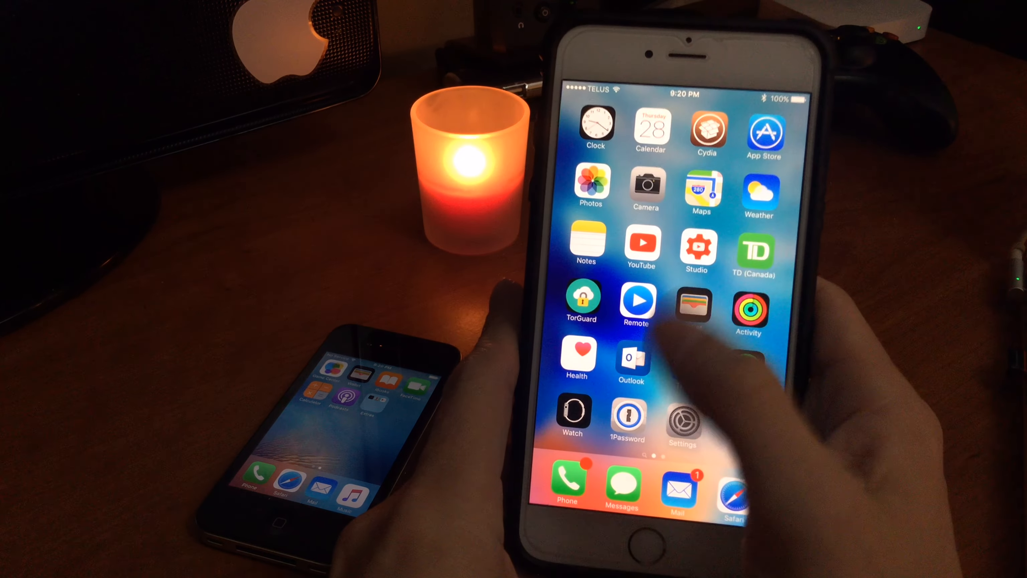